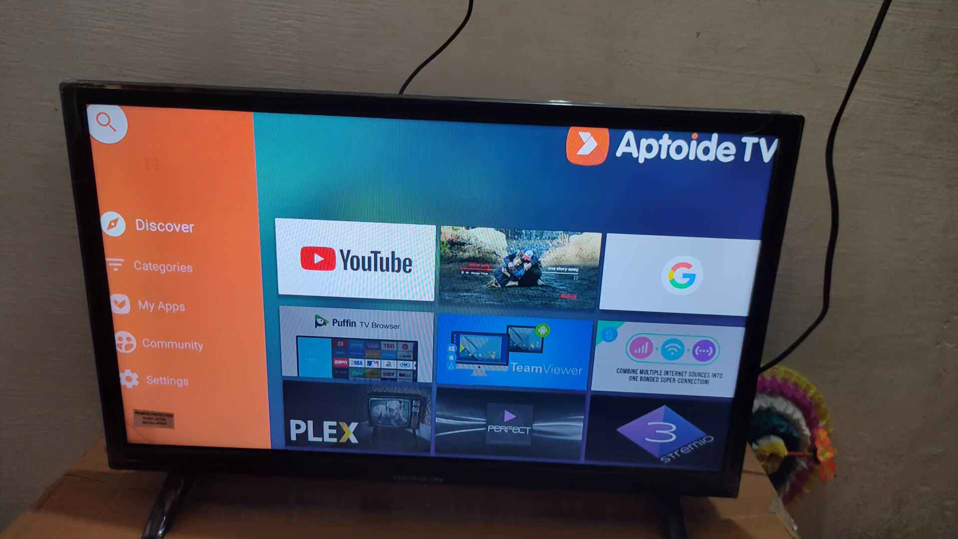
- Open the Aptoide TV store search and begin entering 'ci'
{"action": "left_click", "coordinate": [108, 125]}
{"action": "type", "text": "ci"}
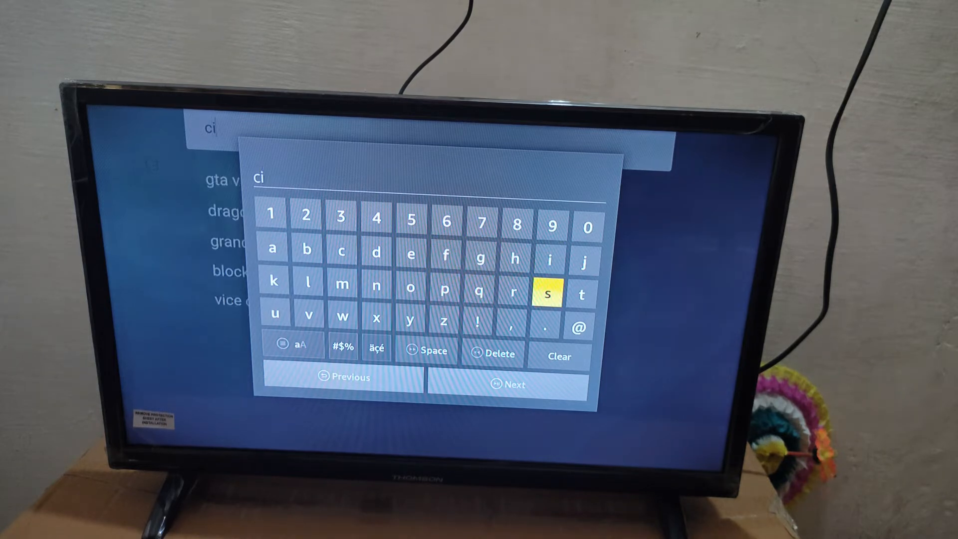
- Search for 'cisco webex' and open the Cisco Webex Meetings result
{"action": "left_click", "coordinate": [553, 294]}
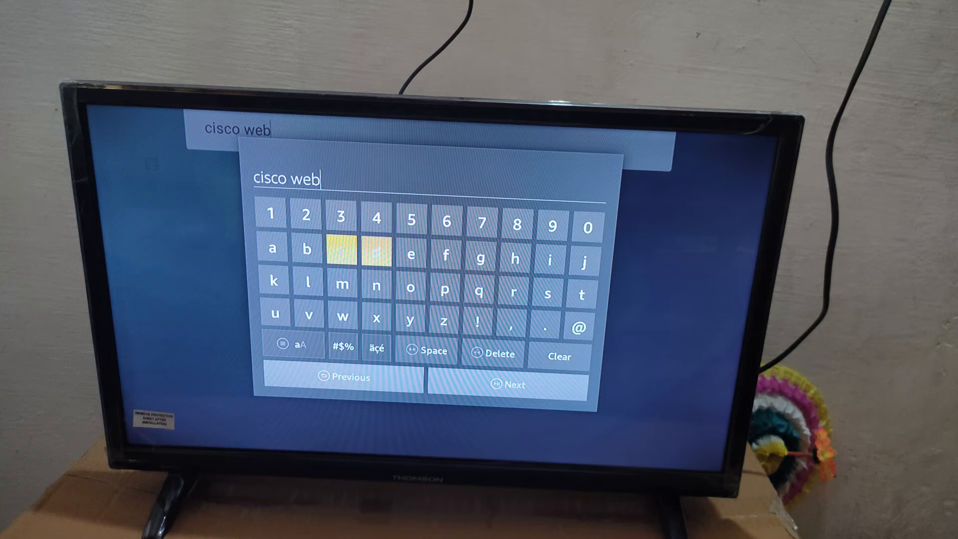
{"action": "left_click", "coordinate": [376, 320]}
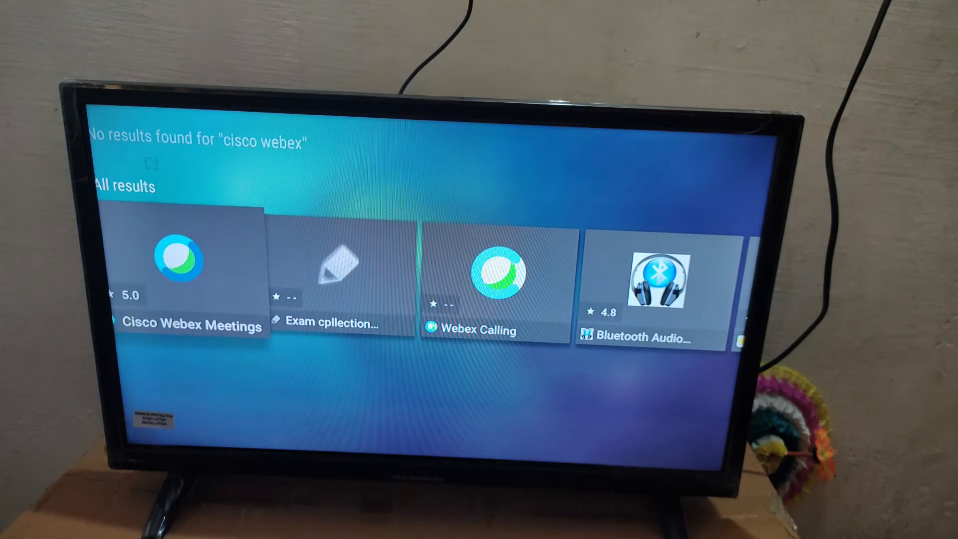
{"action": "left_click", "coordinate": [191, 275]}
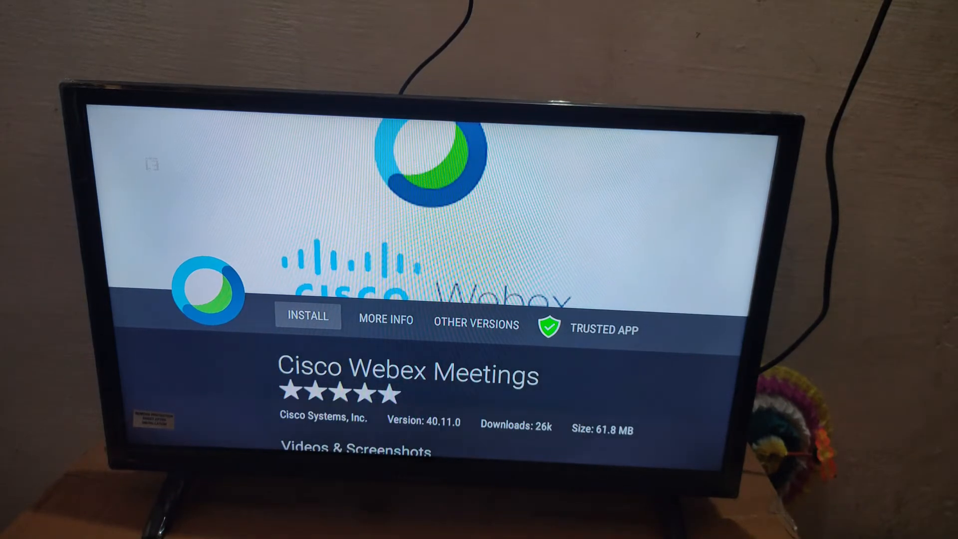
- Install Cisco Webex Meetings and launch it once installation finishes
{"action": "left_click", "coordinate": [307, 316]}
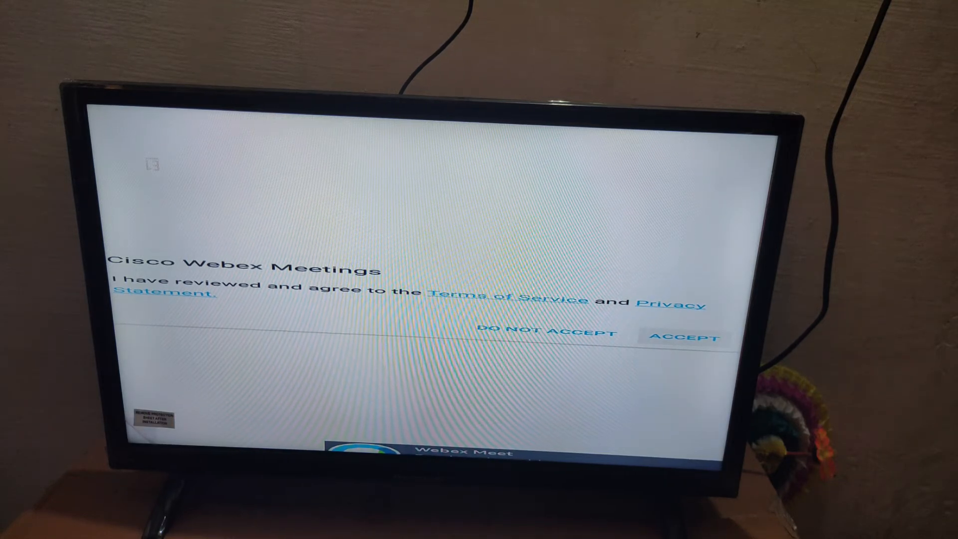
- Accept the terms of service and choose Connect Anyway on the certificate warning
{"action": "left_click", "coordinate": [677, 338]}
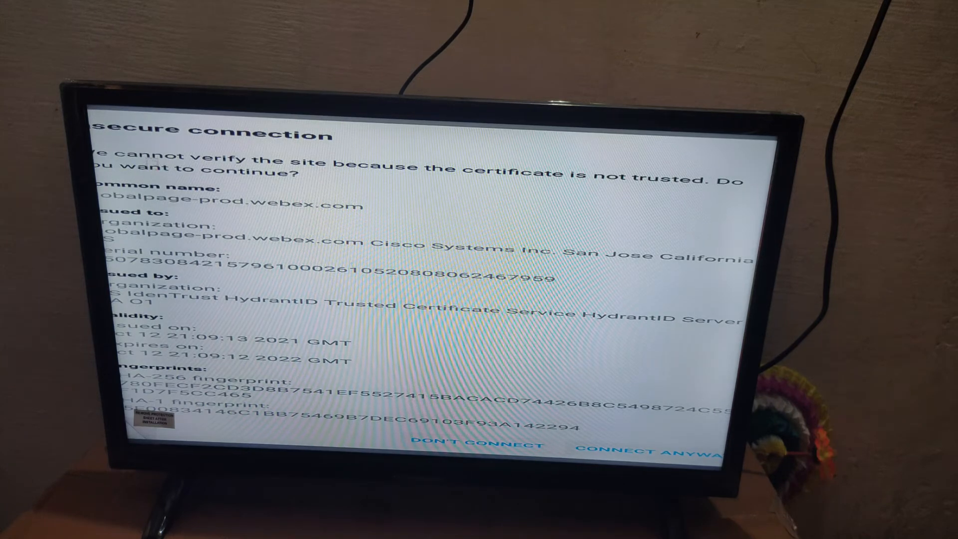
{"action": "left_click", "coordinate": [660, 452]}
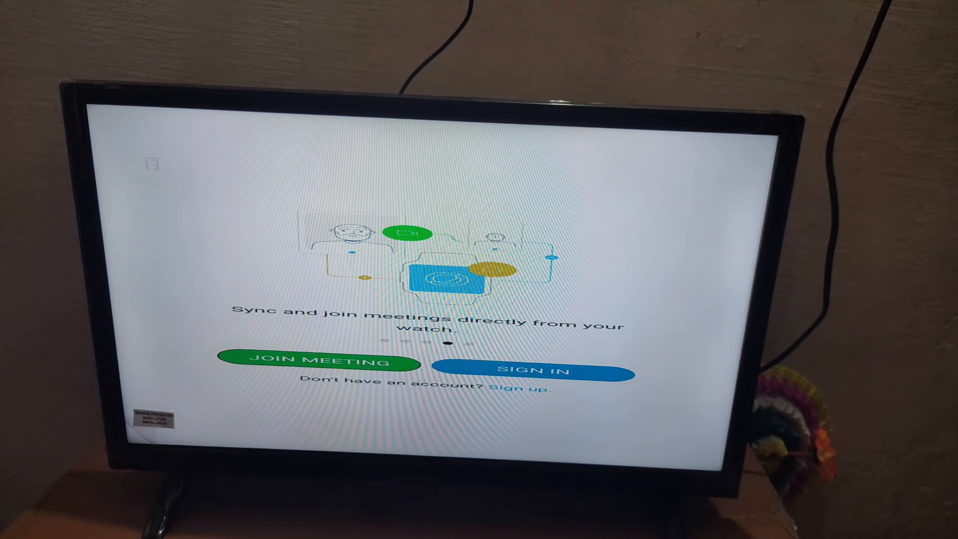
{"action": "left_click", "coordinate": [318, 361]}
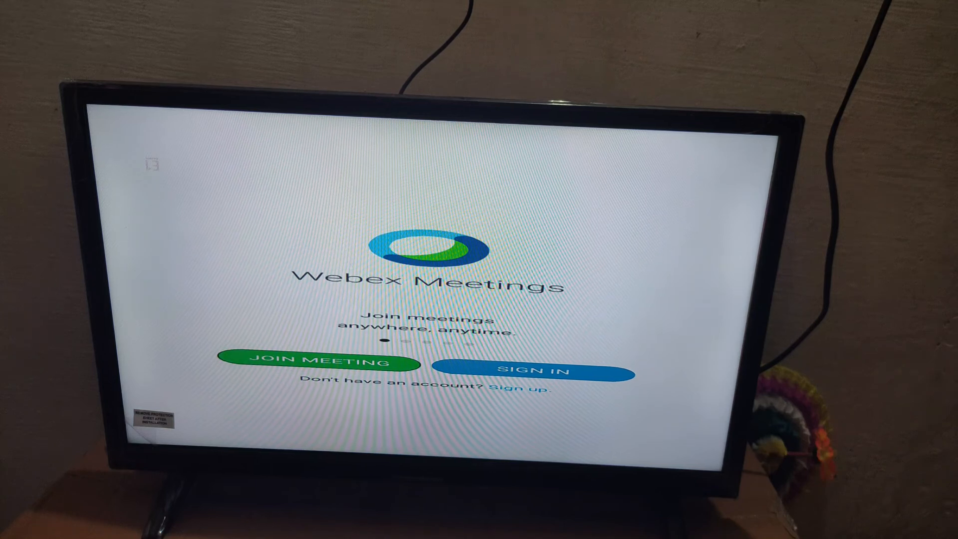
{"action": "left_click", "coordinate": [539, 371]}
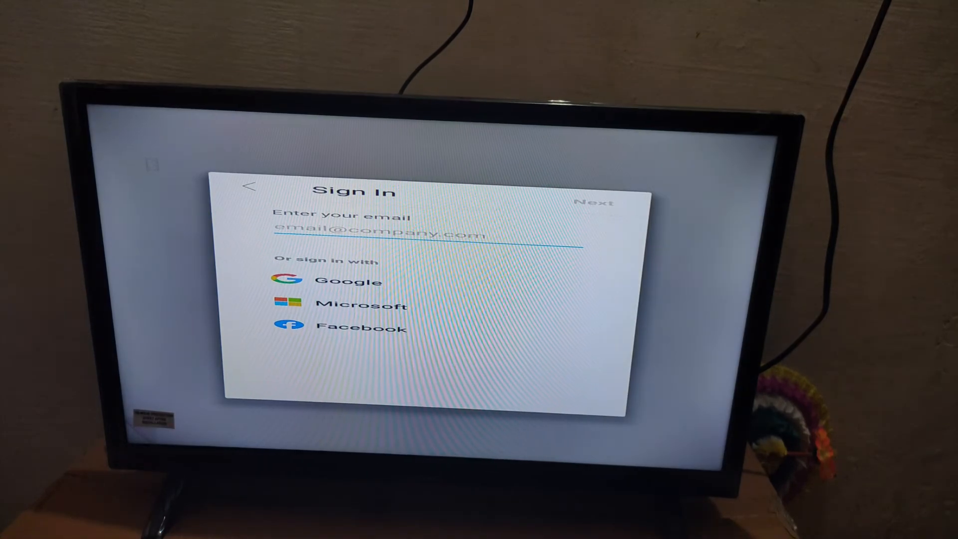
{"action": "left_click", "coordinate": [249, 188]}
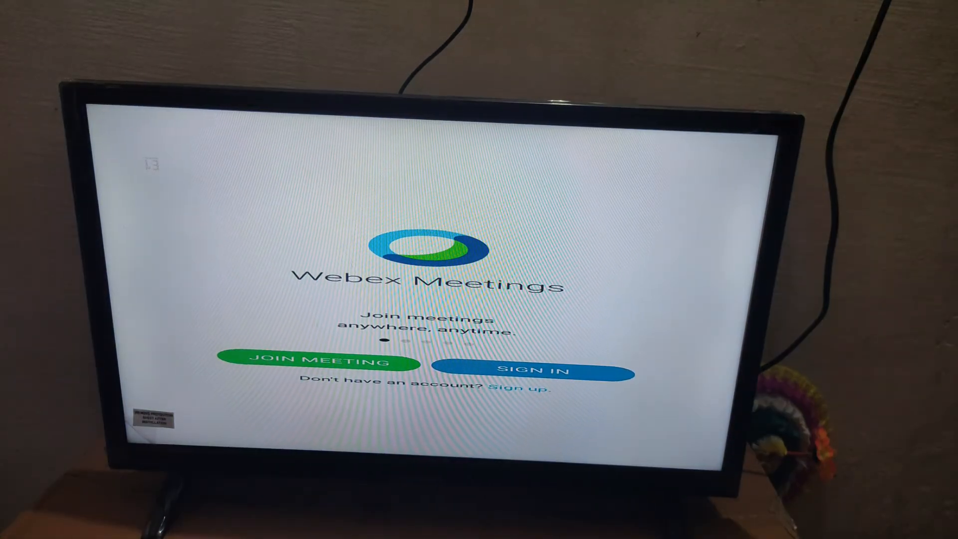